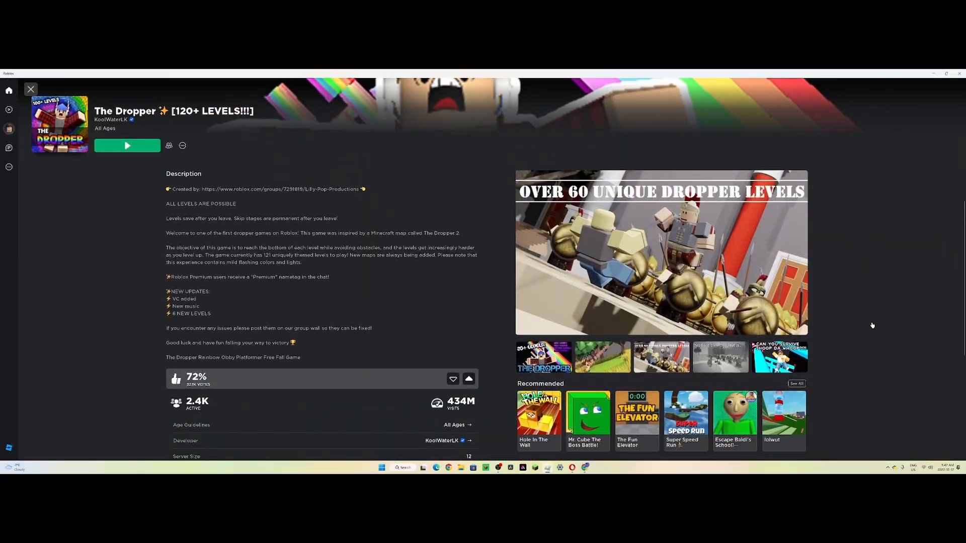
# - Raise The Dropper's game volume one step and return to gameplay
pyautogui.scroll(-3)
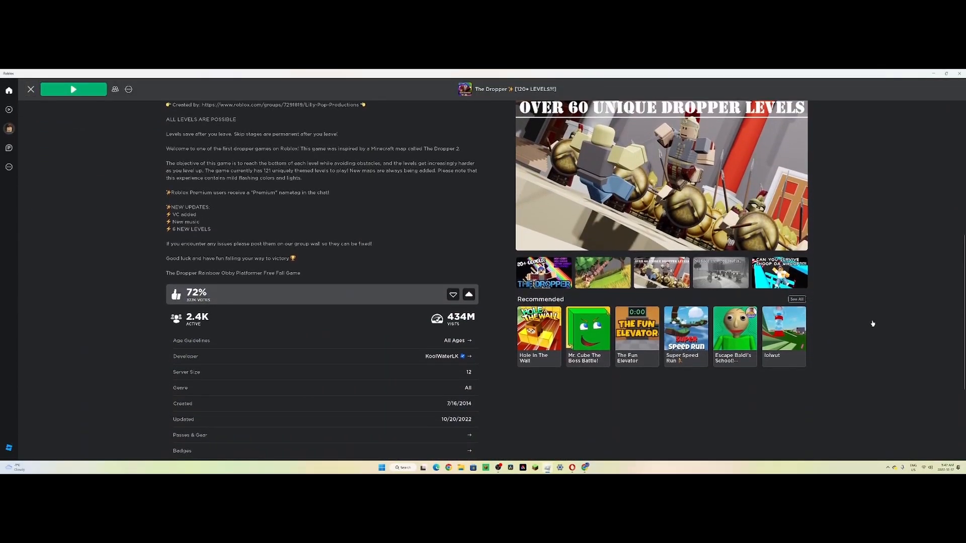
pyautogui.scroll(3)
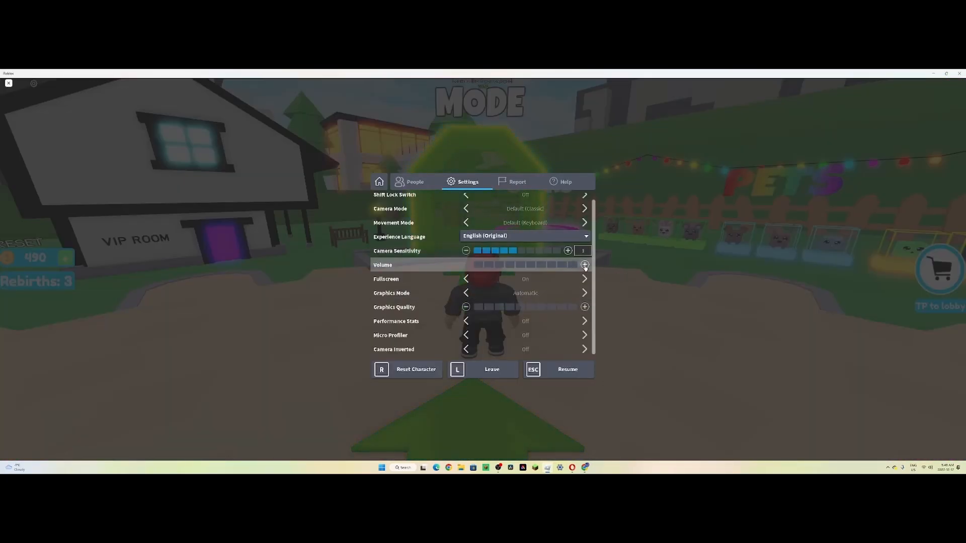
pyautogui.click(568, 370)
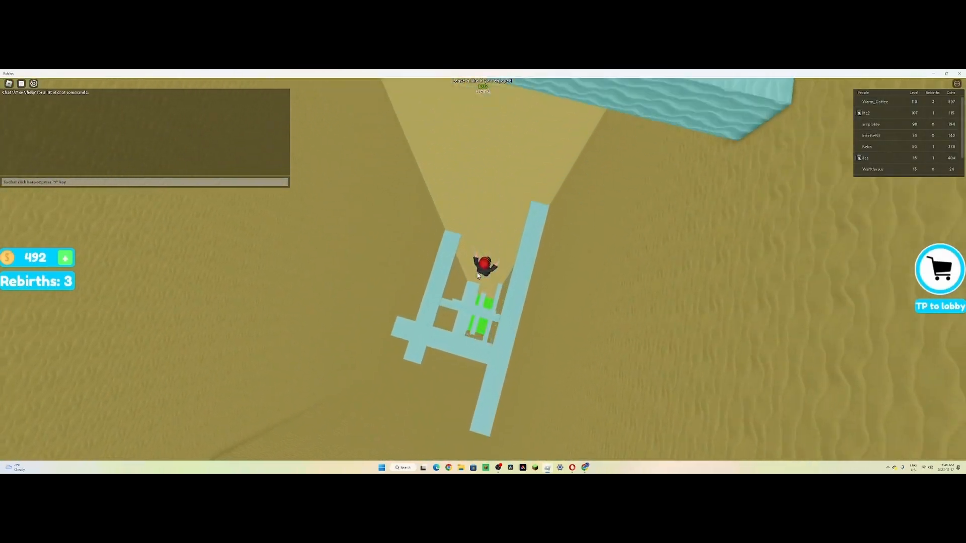
pyautogui.press('Escape')
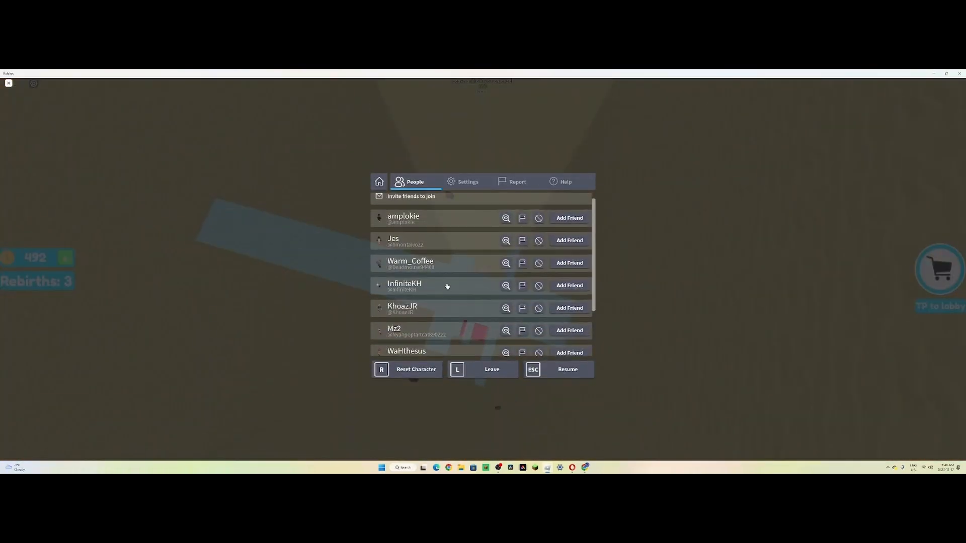
pyautogui.click(467, 181)
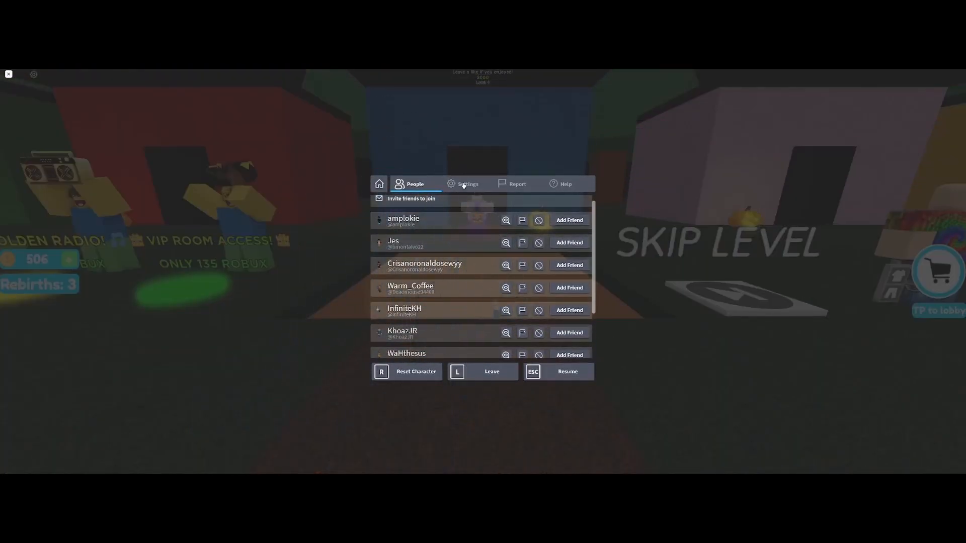
pyautogui.click(467, 184)
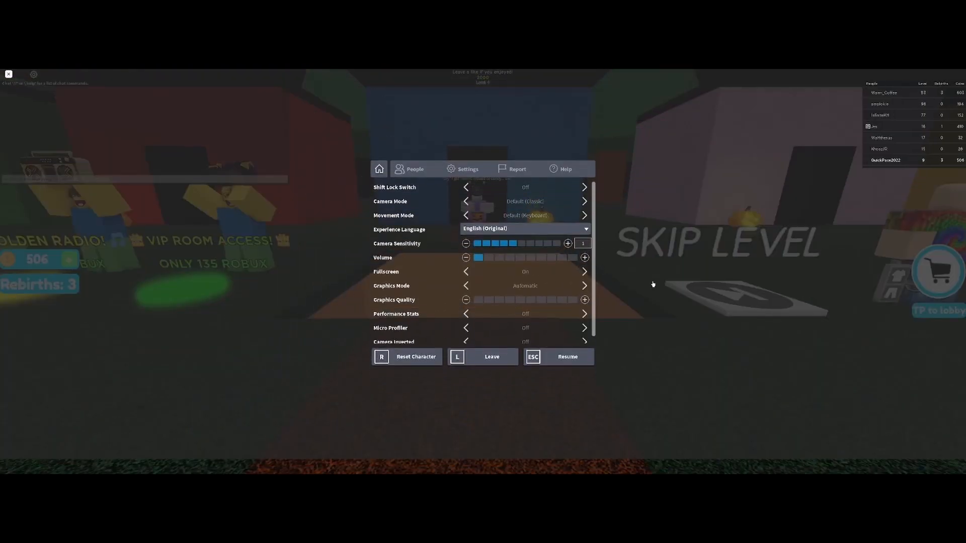
pyautogui.click(567, 356)
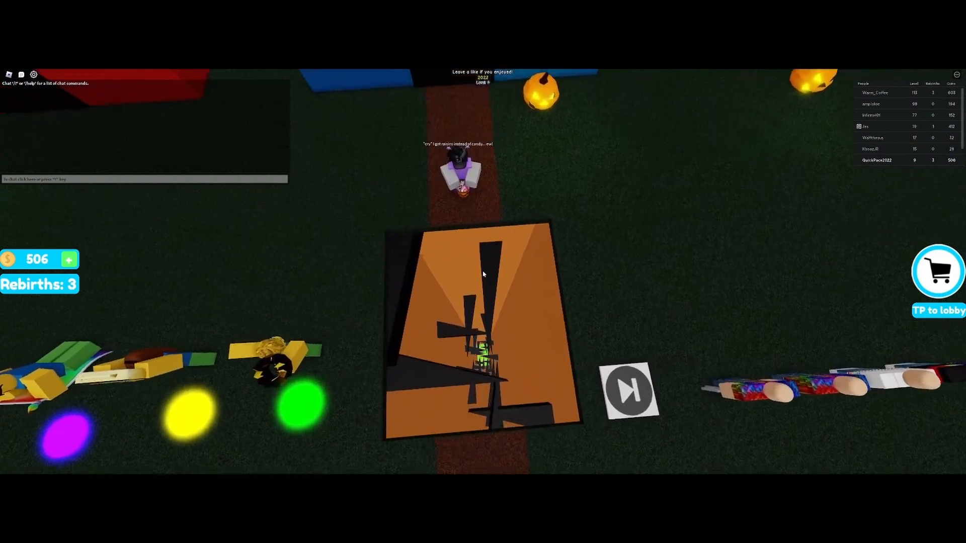